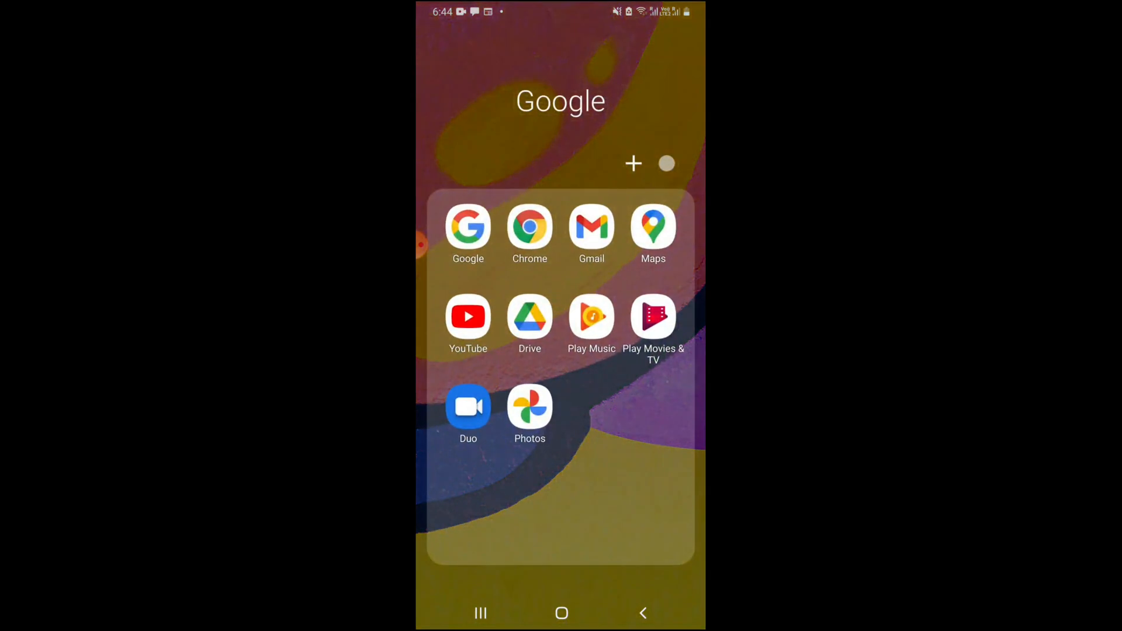
- Start a Google search for "google activity" from the Google app
left_click(529, 226)
type("google act")
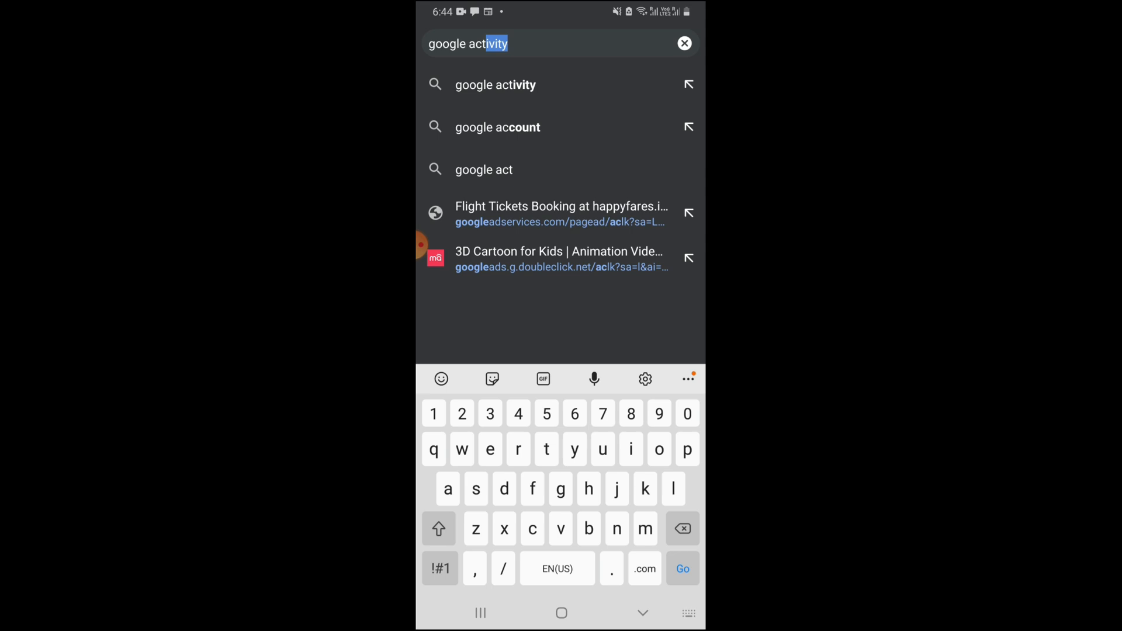
- Open myactivity.google.com from the "google activity" suggestion and browse today's searches
left_click(495, 84)
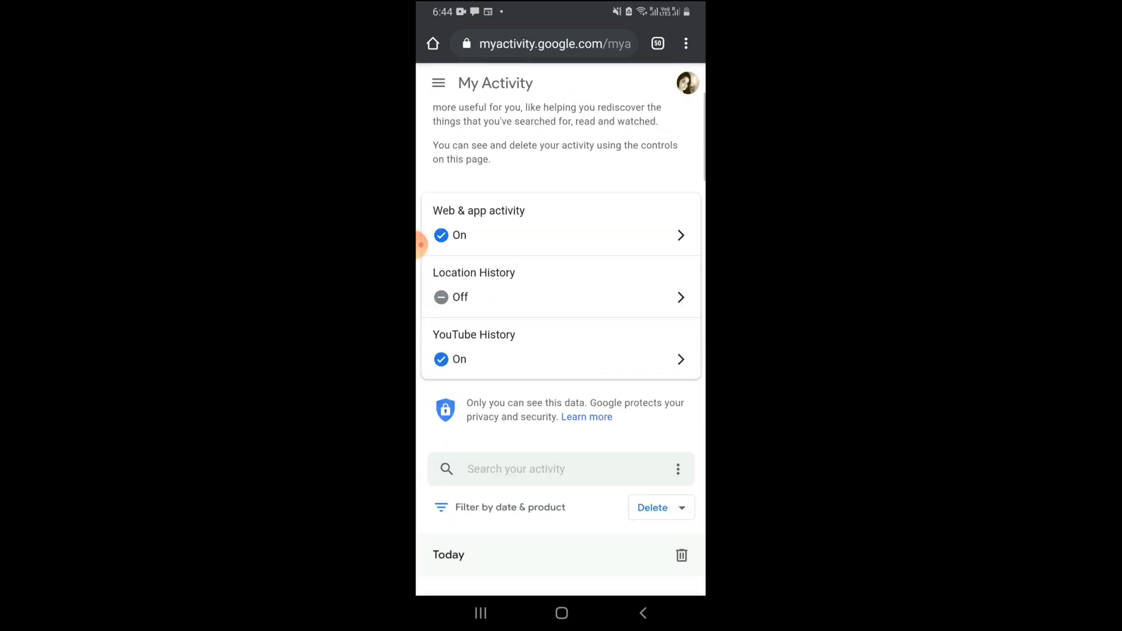
scroll("down", 3)
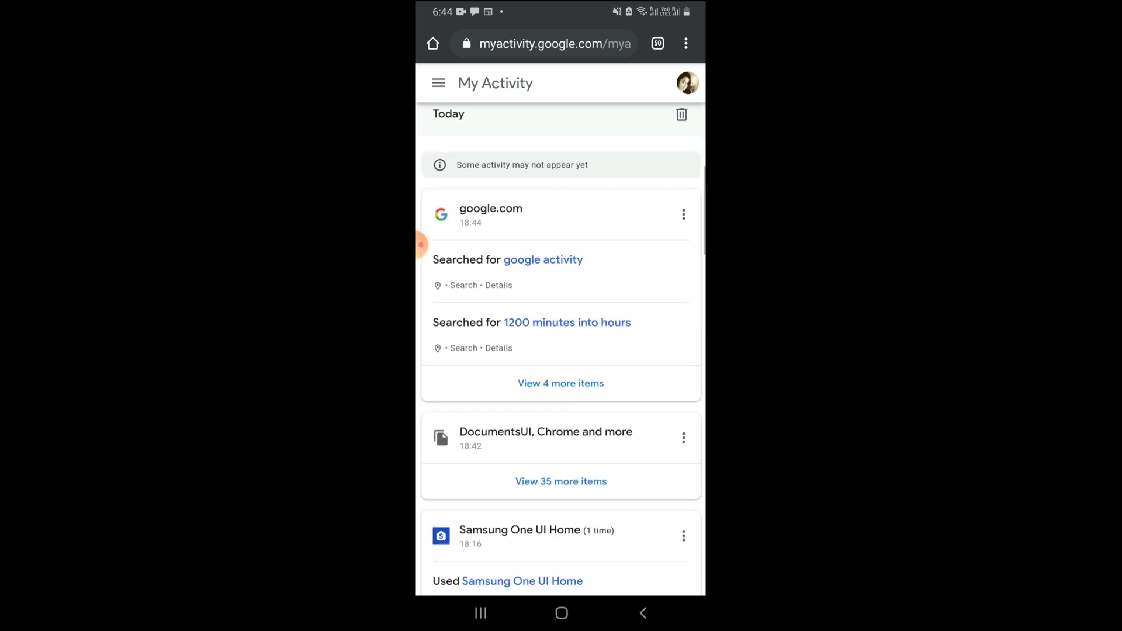
scroll("down", 3)
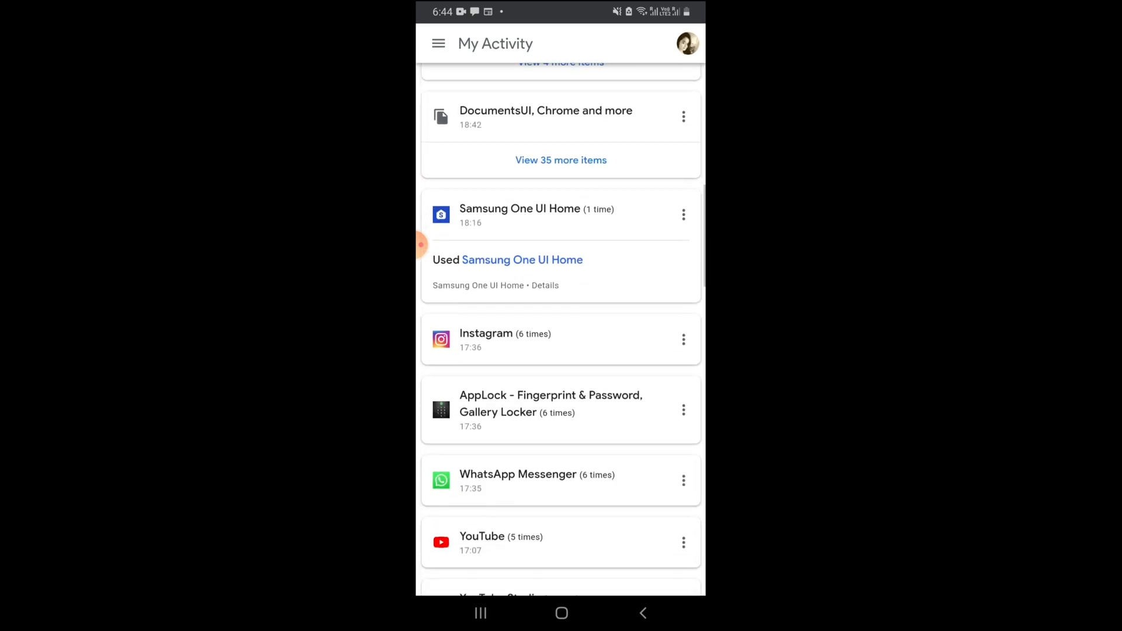
scroll("down", 3)
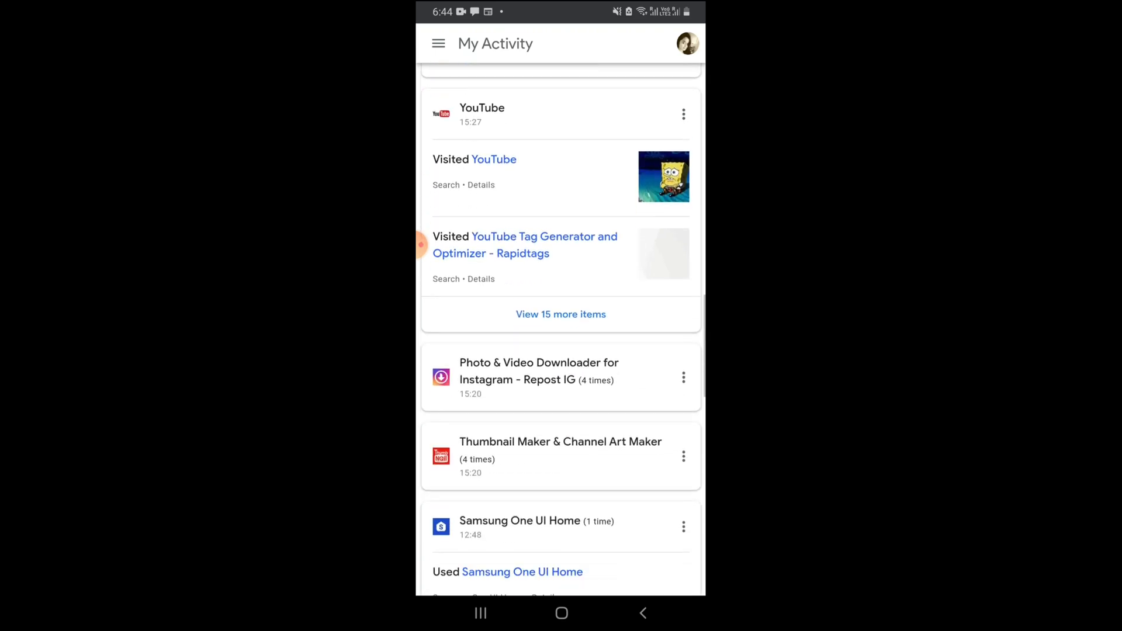
scroll("down", 3)
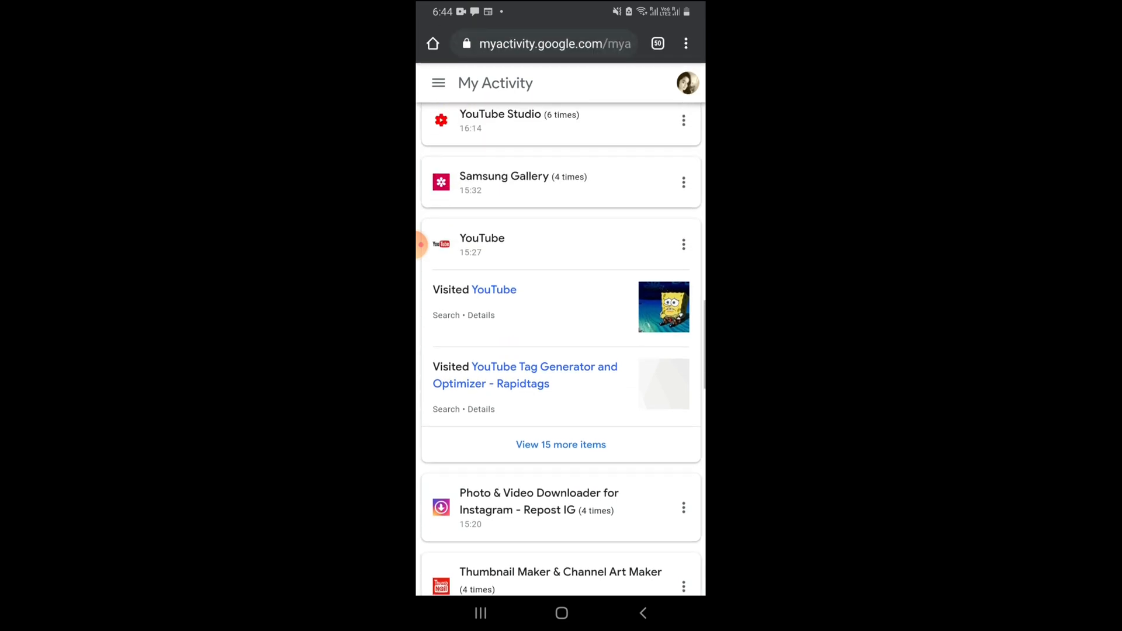
- Scroll further through the My Activity timeline of searches and app usage
scroll("down", 3)
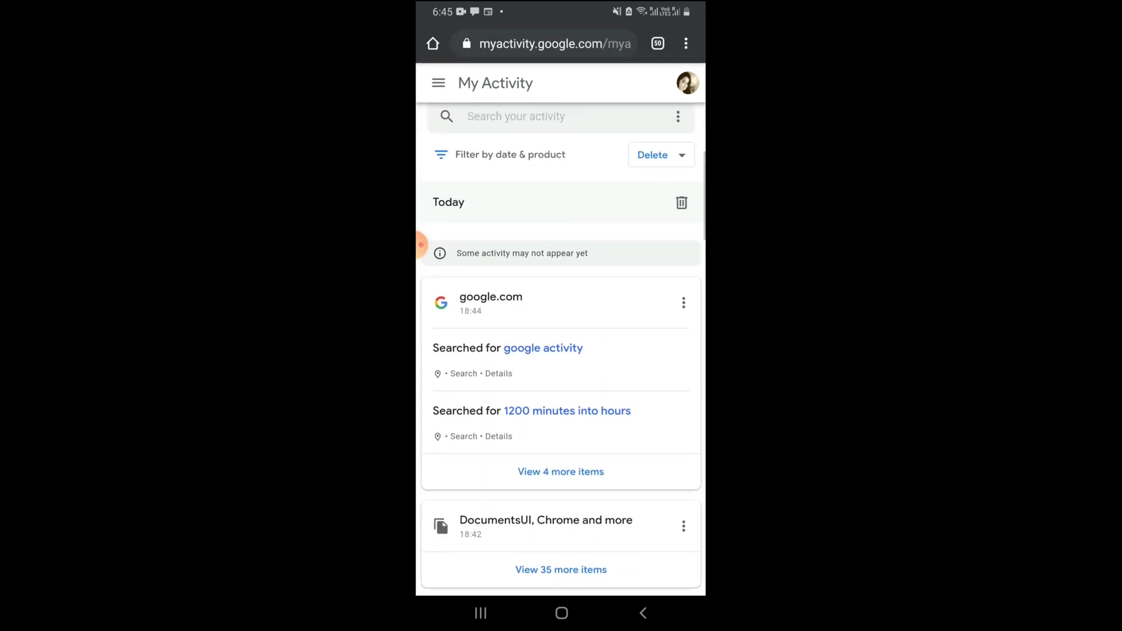
scroll("down", 3)
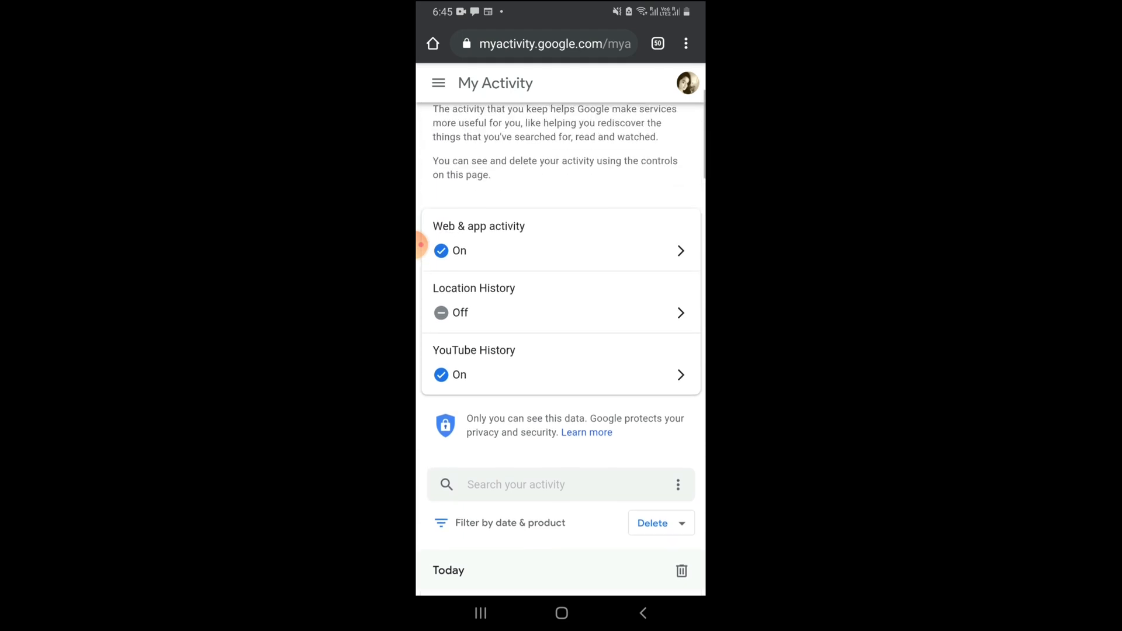
scroll("down", 3)
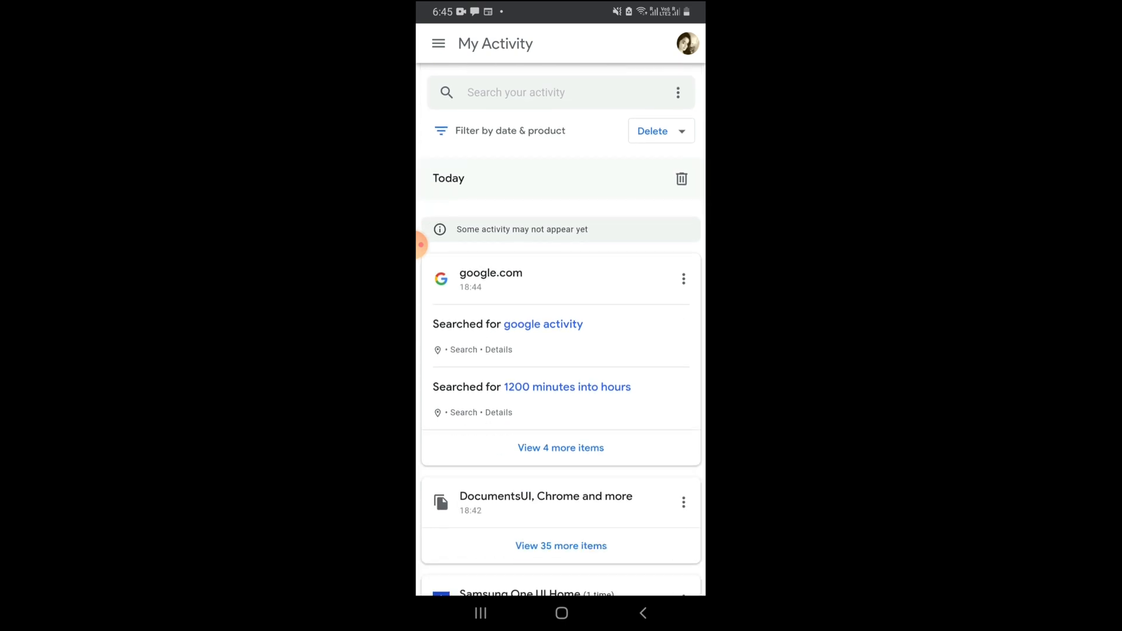
scroll("down", 3)
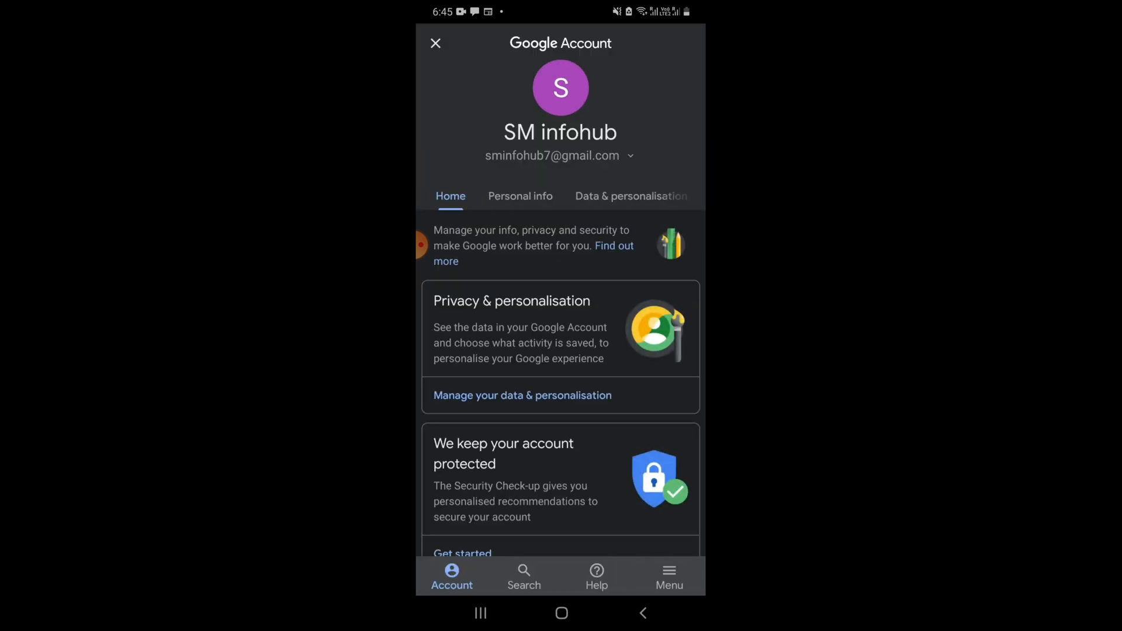
- Switch to the Data & personalisation section and browse its activity control cards
left_click(630, 196)
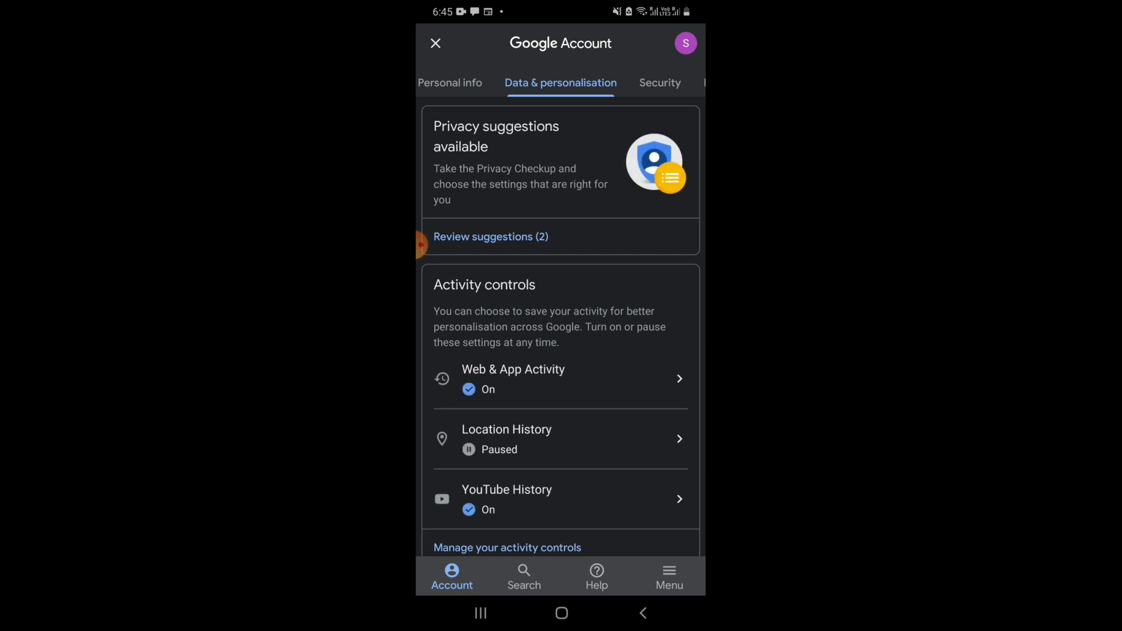
scroll("down", 3)
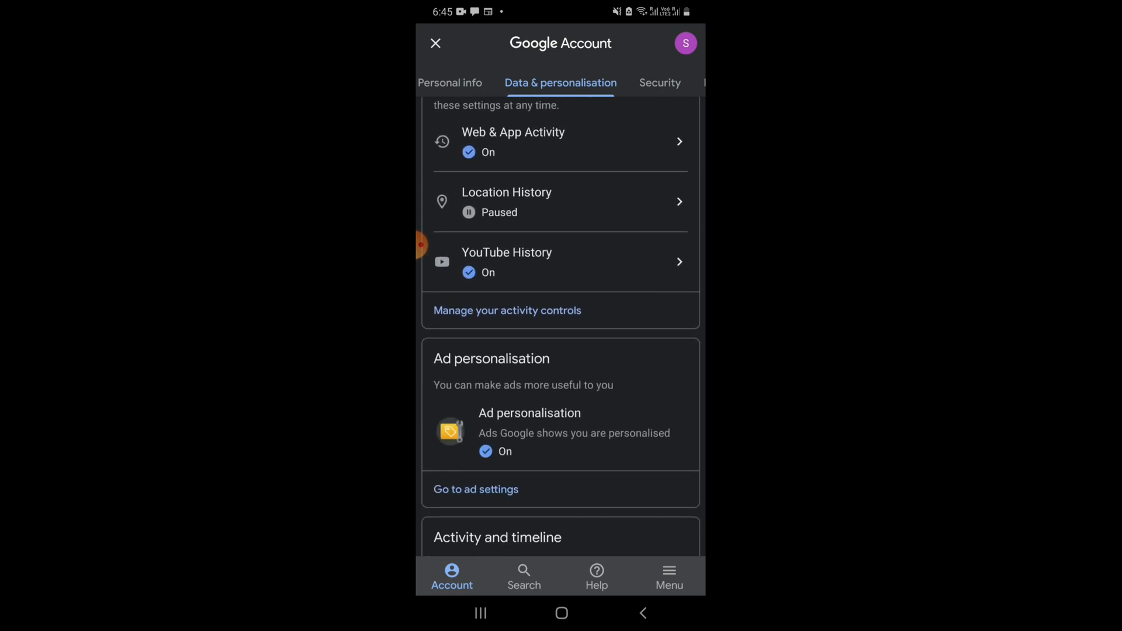
scroll("down", 3)
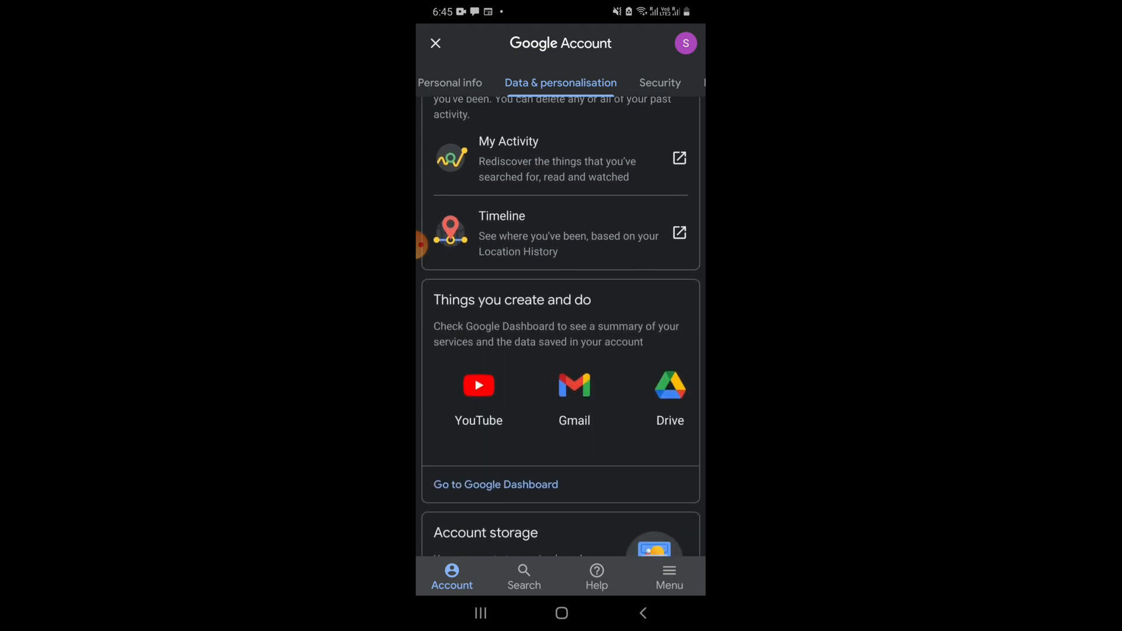
scroll("down", 3)
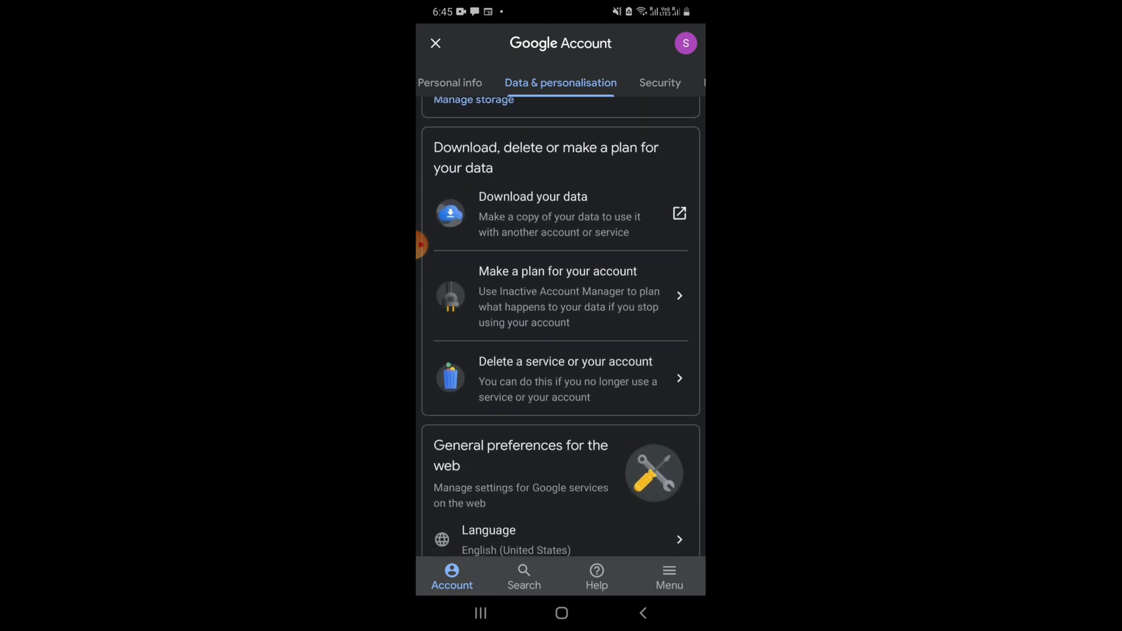
- Reach the Activity controls card and select YouTube History
scroll("down", 3)
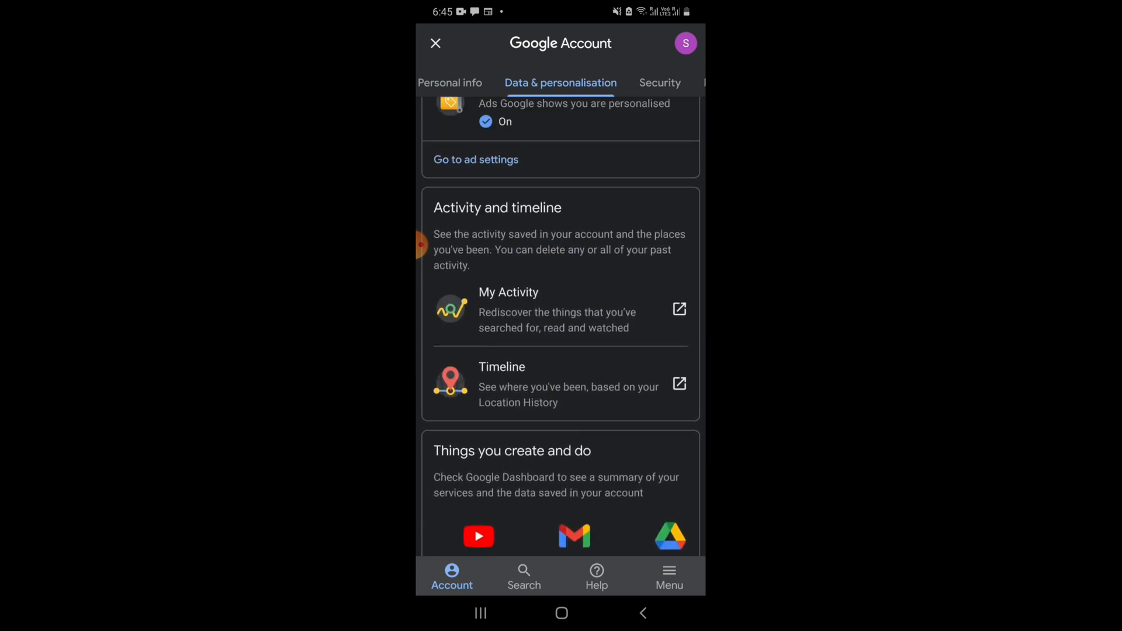
scroll("down", 3)
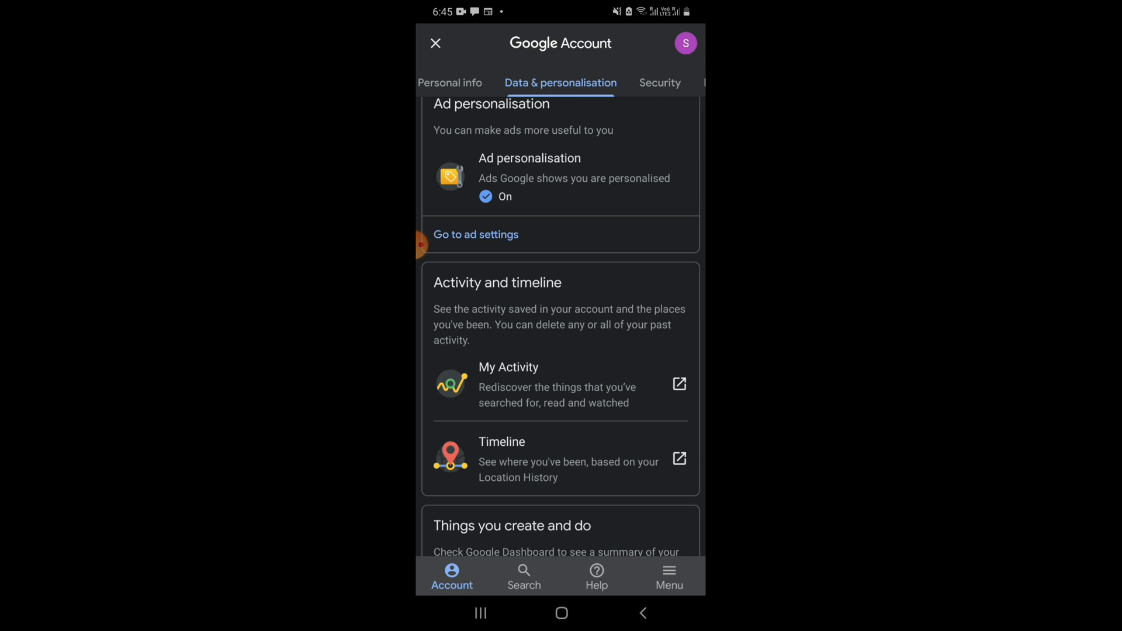
left_click(508, 367)
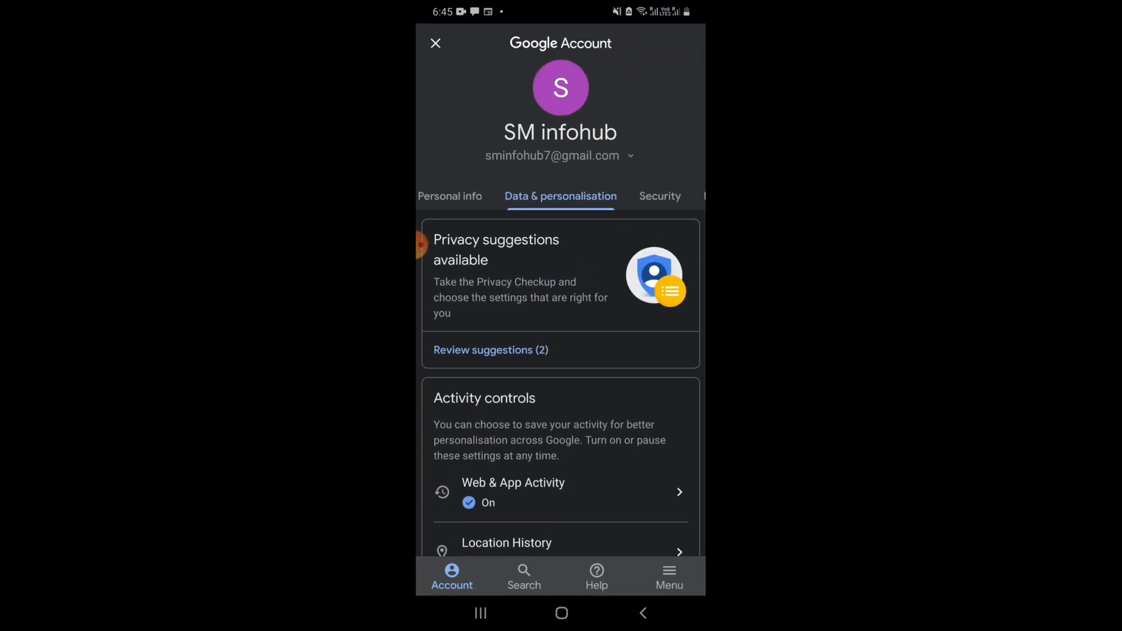
- Scroll the YouTube History page showing saving on, auto-delete off and today's entries
scroll("down", 3)
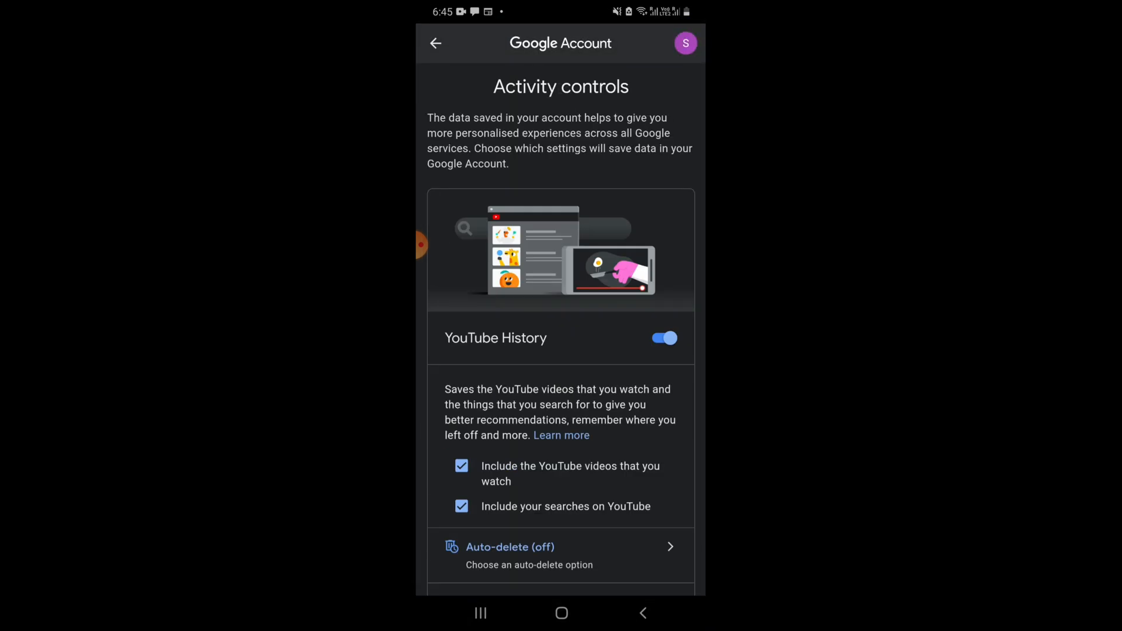
scroll("down", 3)
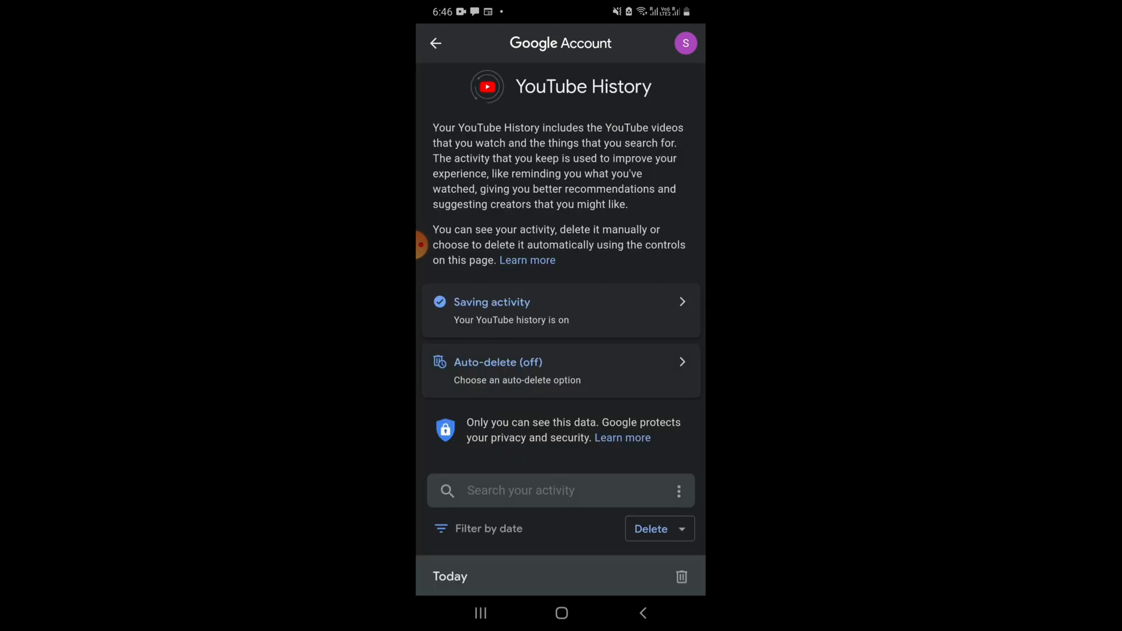
scroll("down", 3)
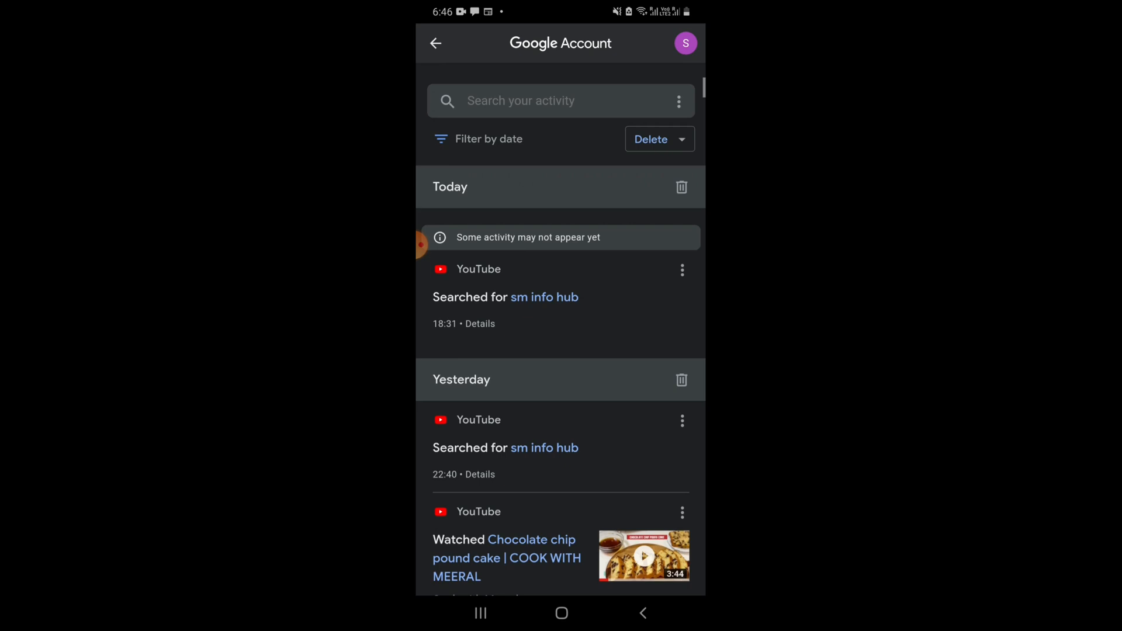
scroll("down", 3)
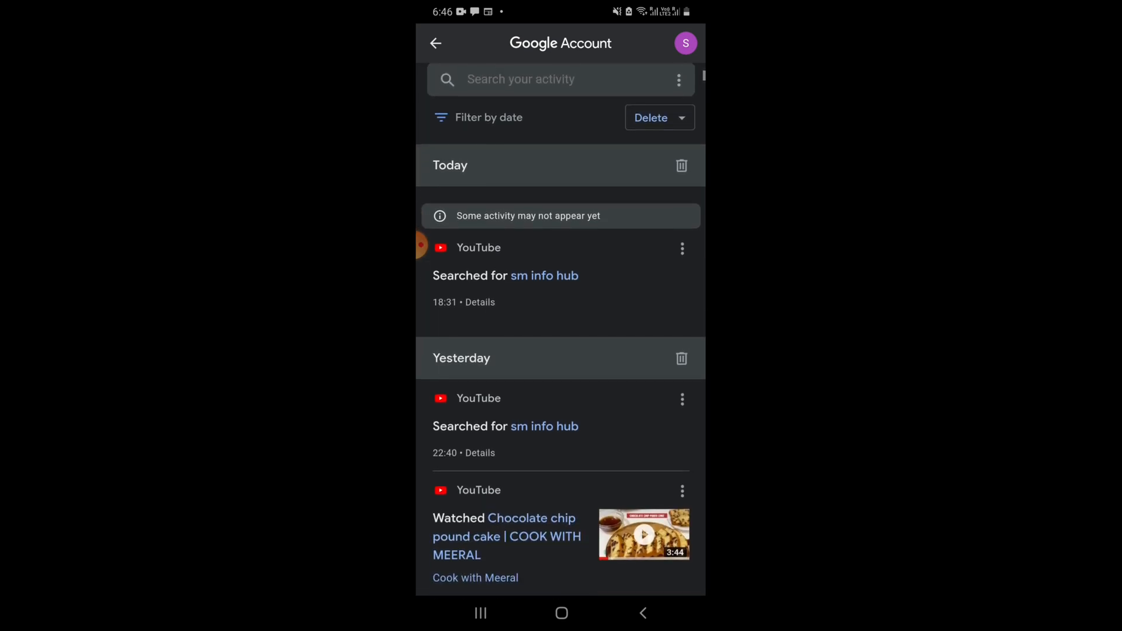
scroll("down", 3)
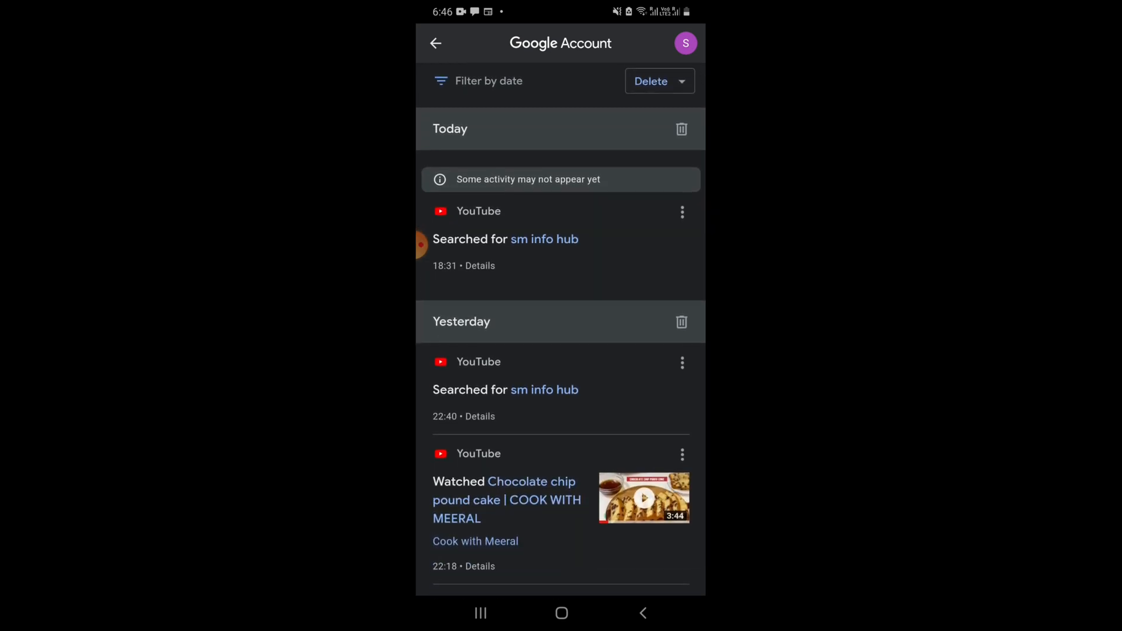